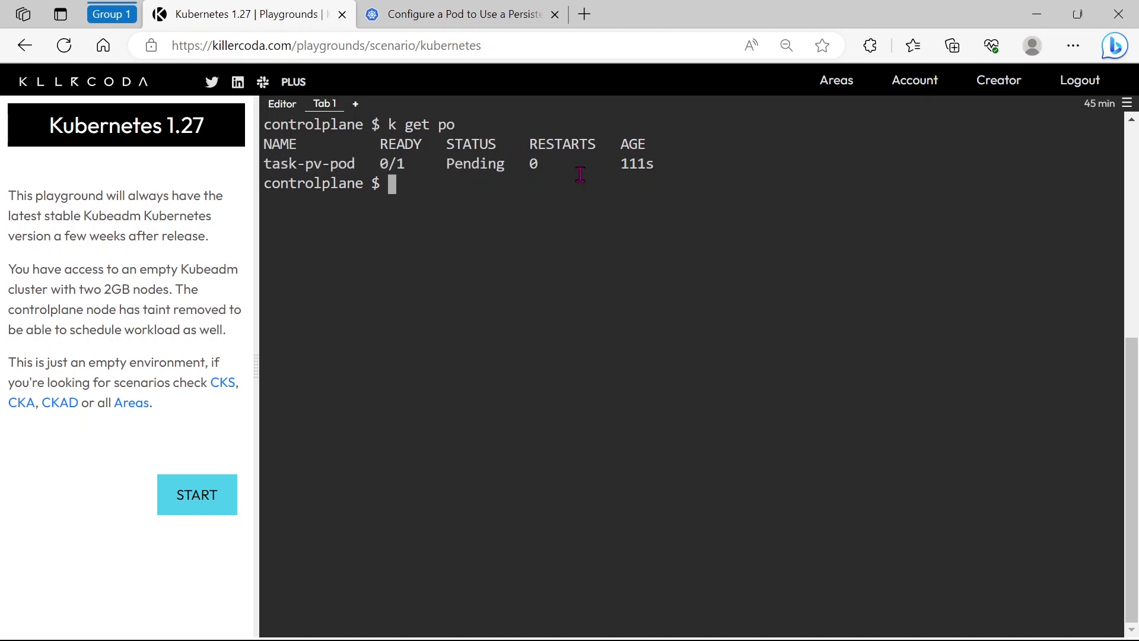
mouse_move(570, 174)
type("k descr")
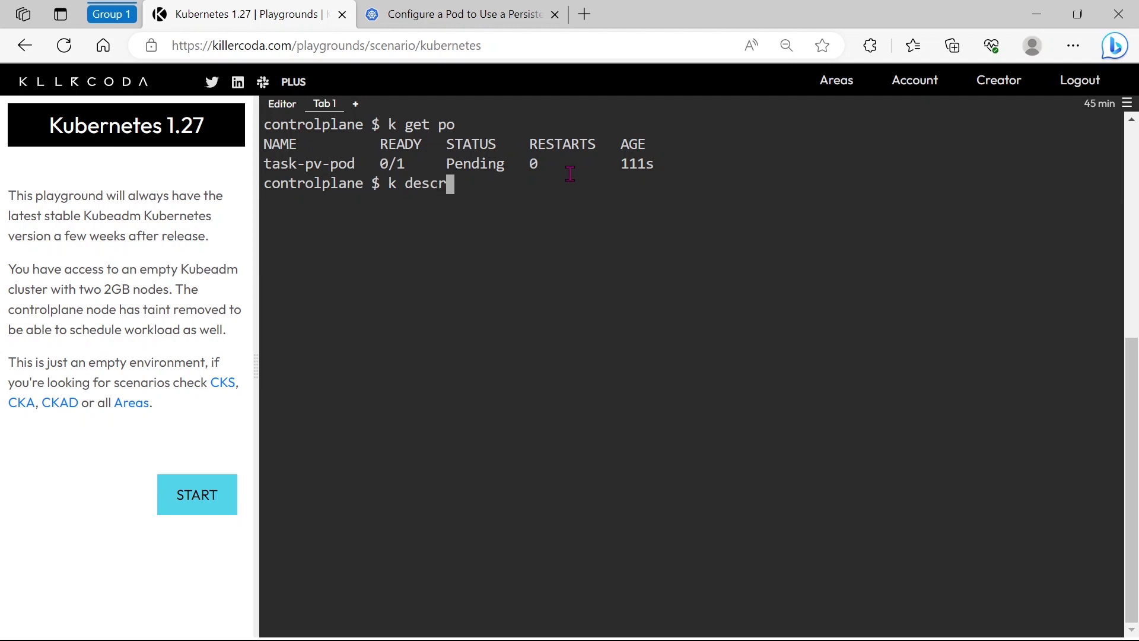
Describe task-pv-pod and find the event naming missing claim task-pv-claimm
type("ibe po")
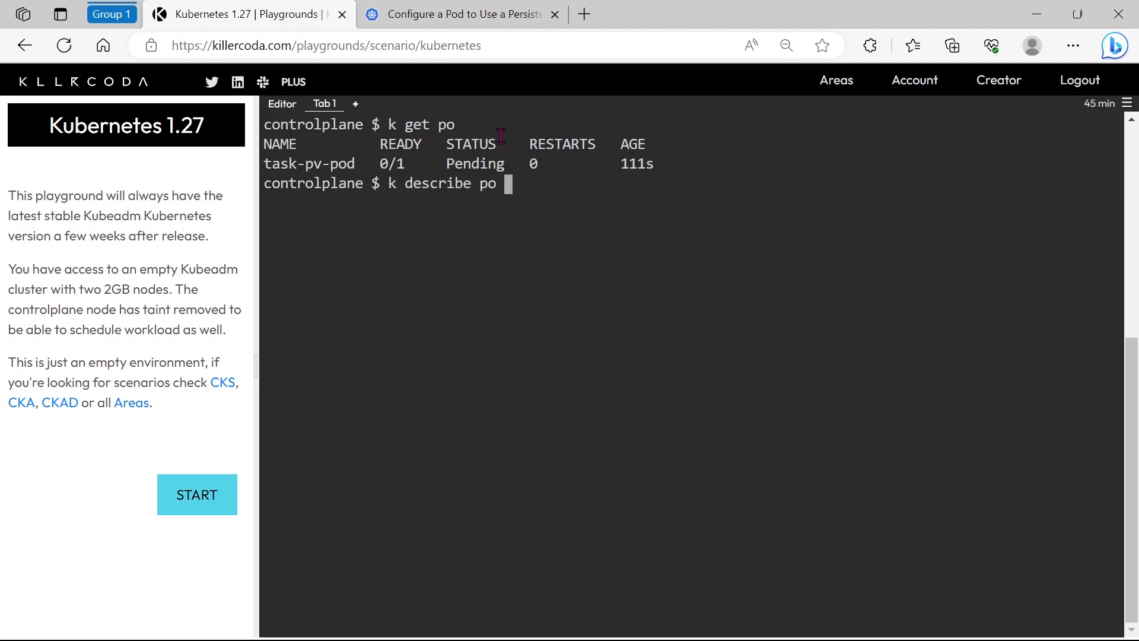
double_click(308, 164)
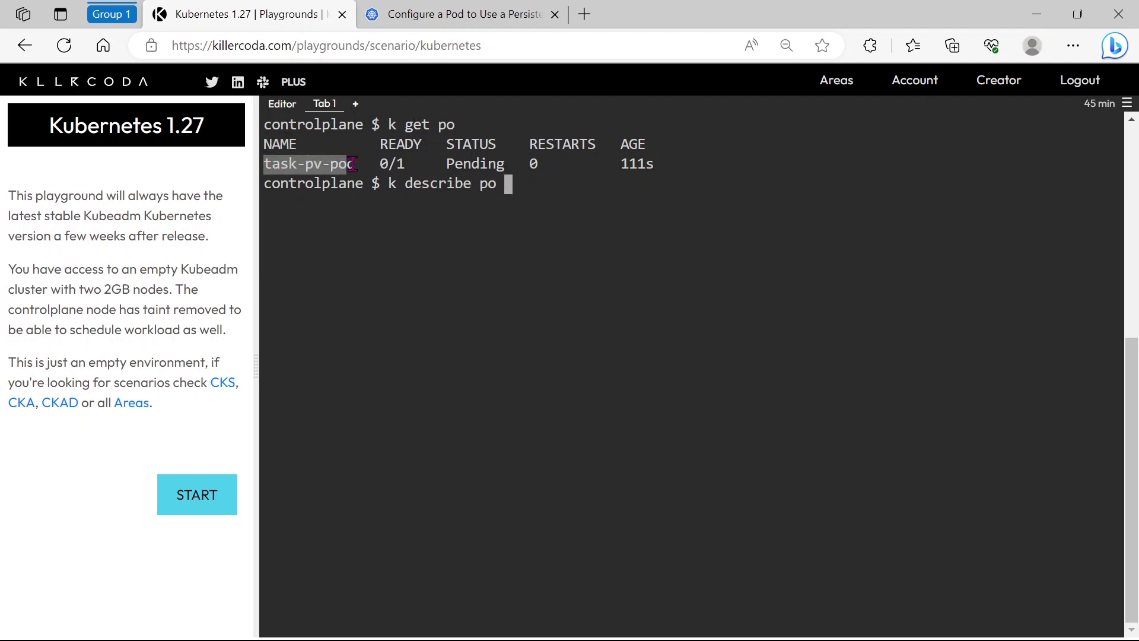
right_click(312, 163)
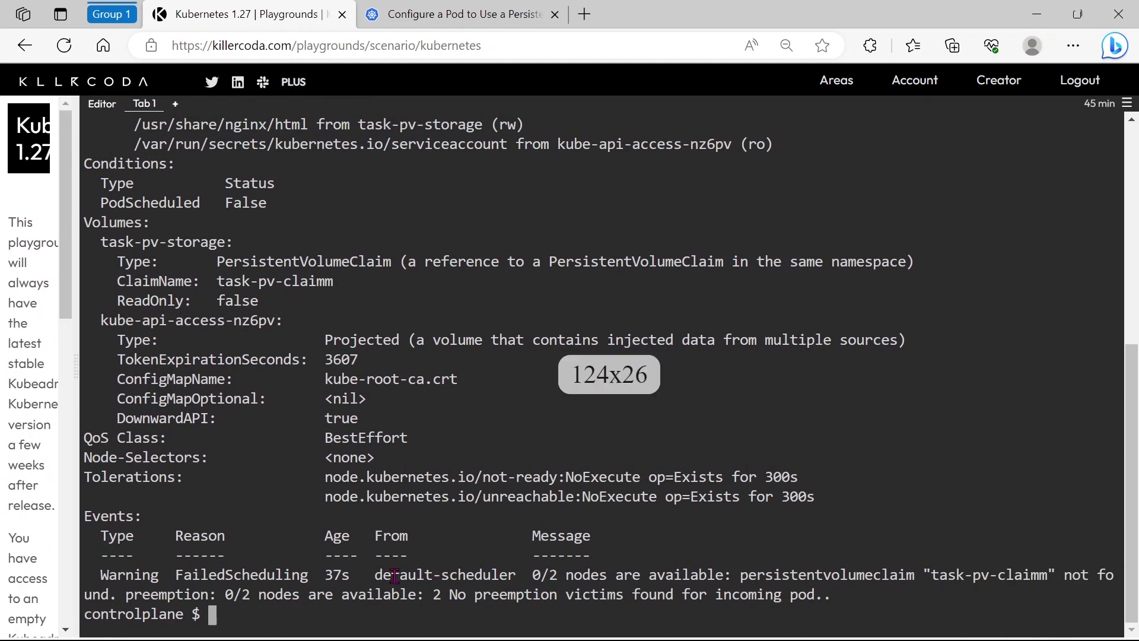
double_click(568, 575)
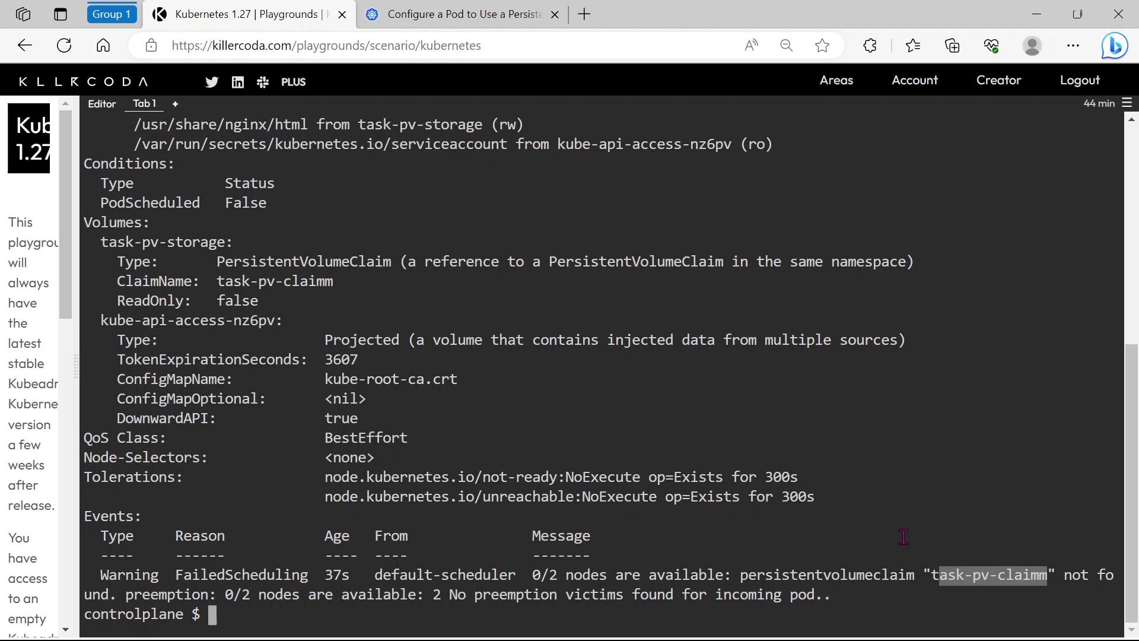
mouse_move(441, 601)
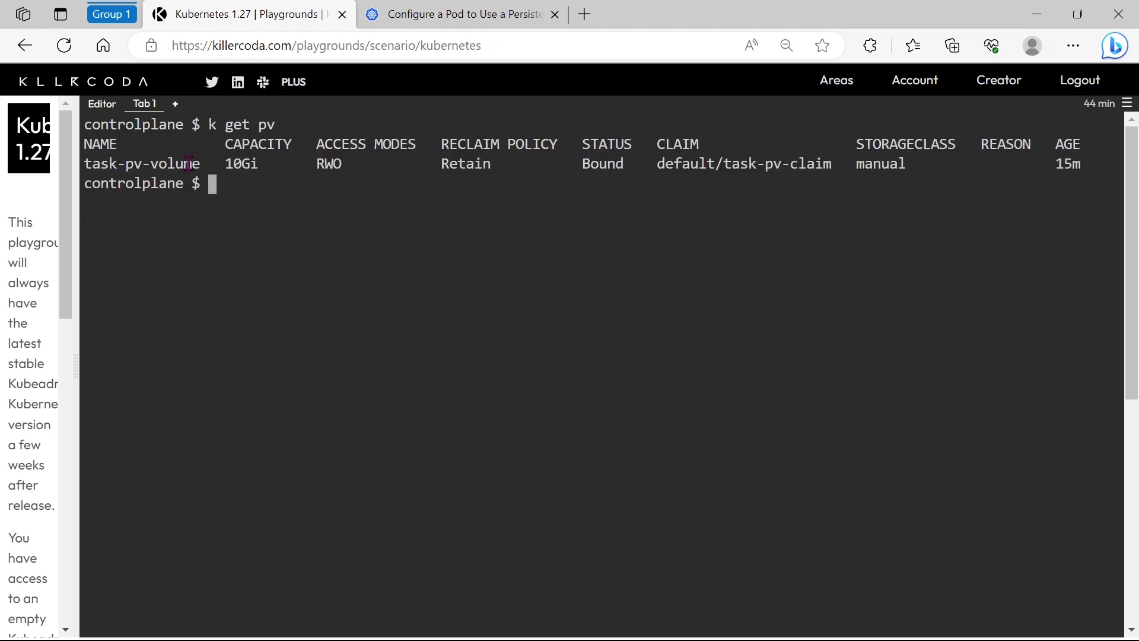
List PVs and PVCs, showing task-pv-claim Bound to task-pv-volume
type("k get pvc")
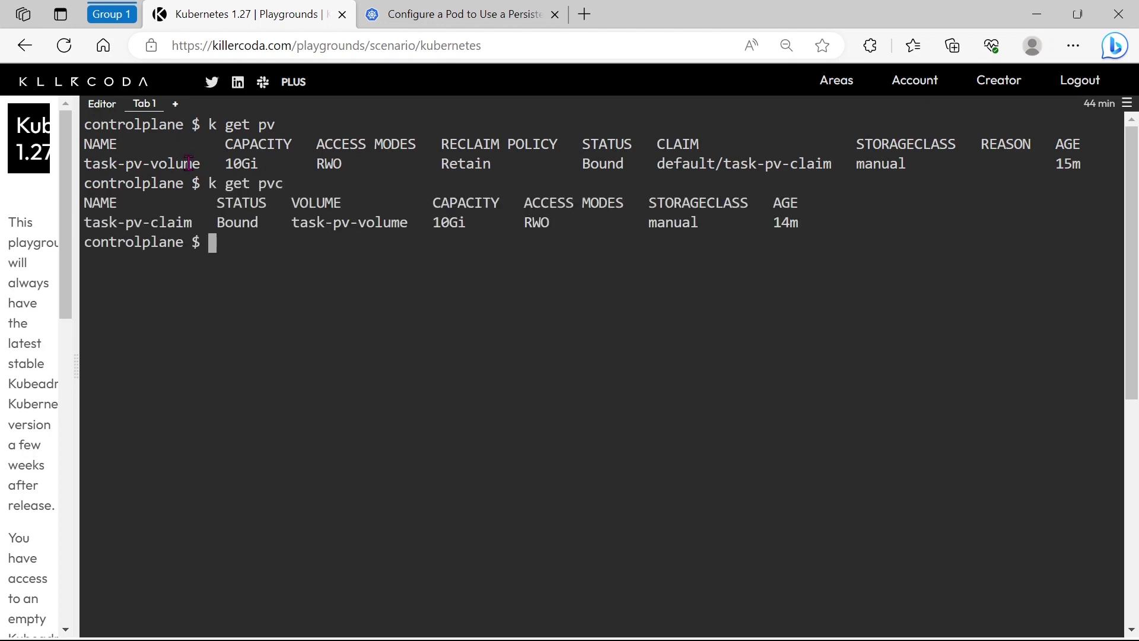
double_click(137, 222)
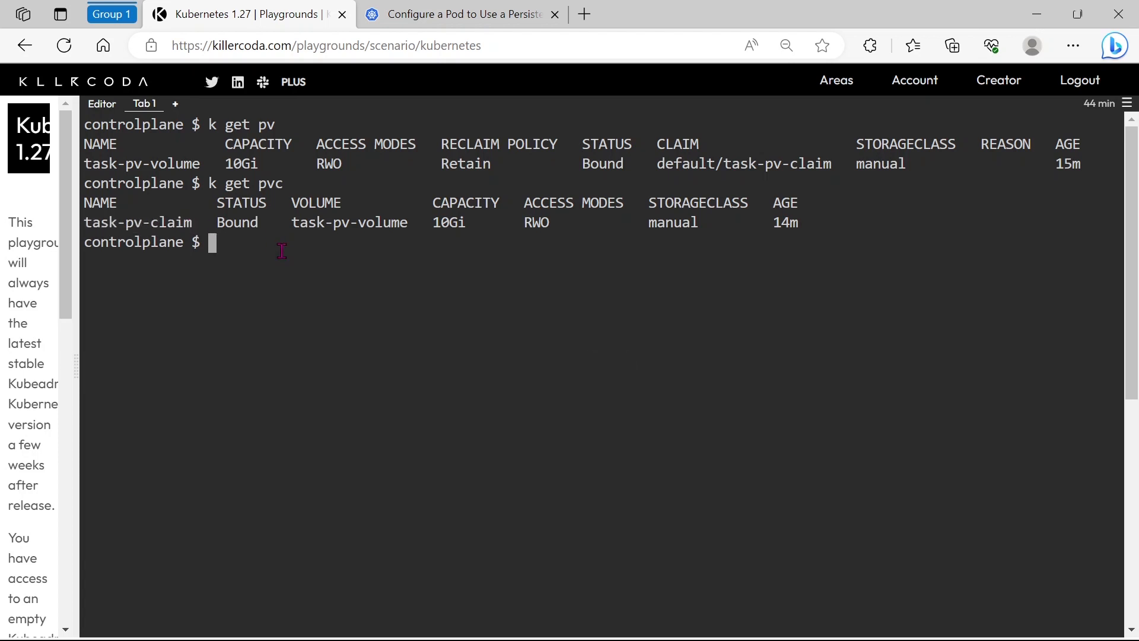
type("k describe po task-pv-pod")
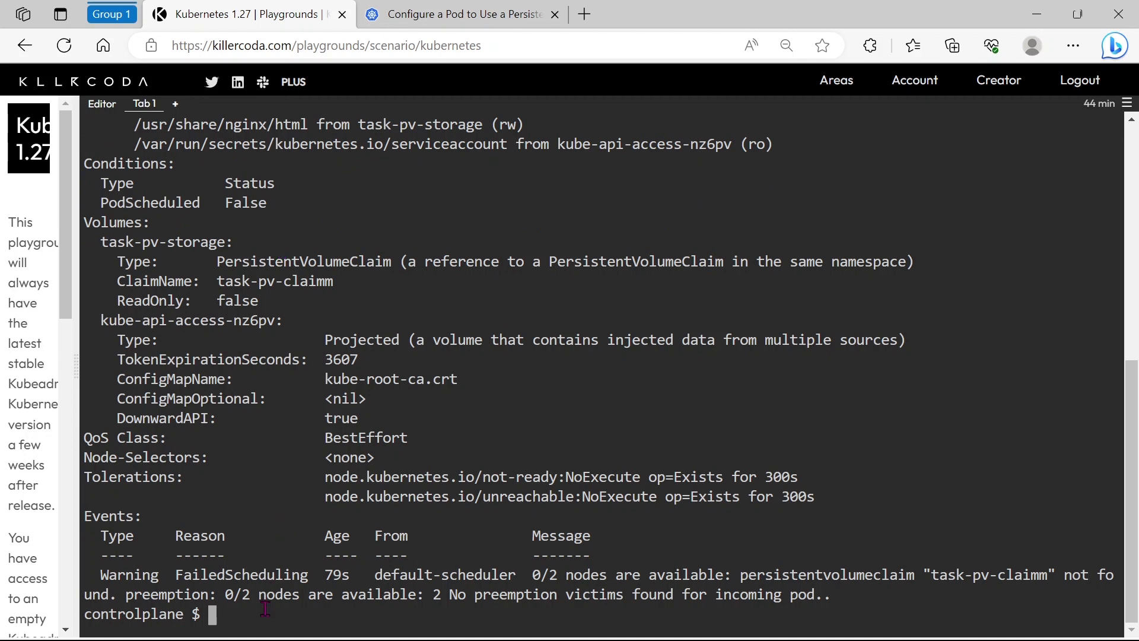
mouse_move(933, 575)
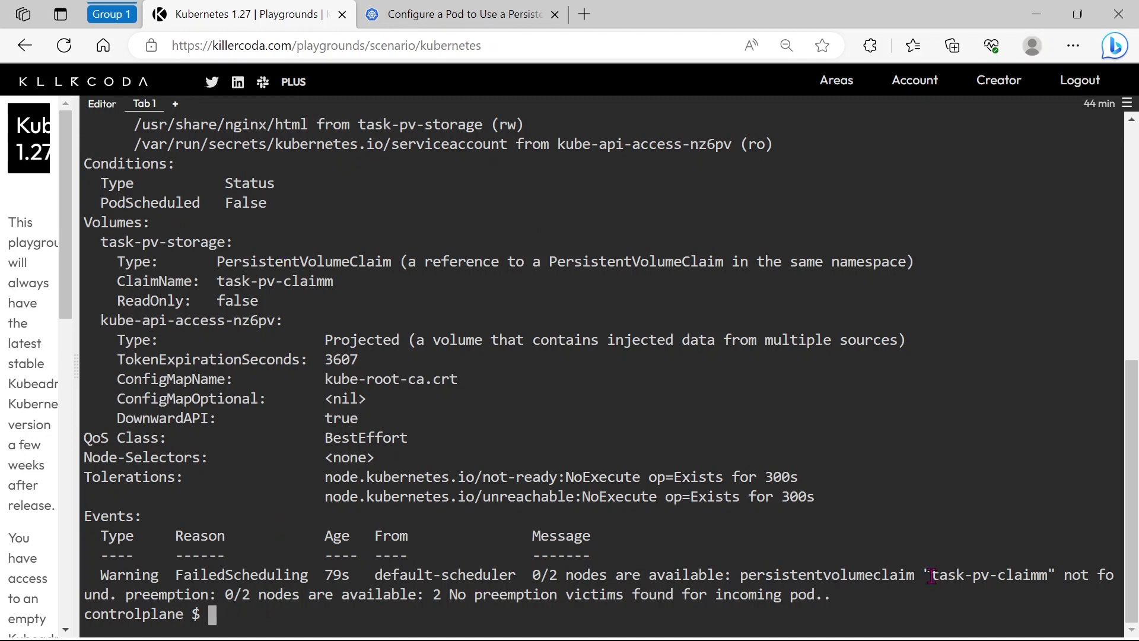
mouse_move(1050, 573)
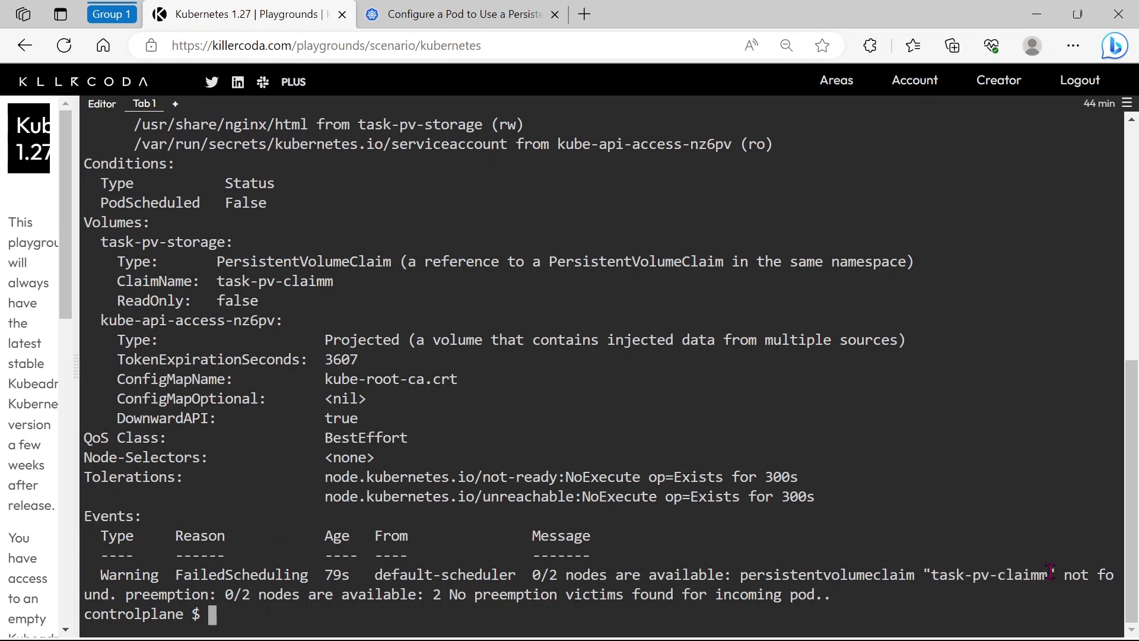
mouse_move(718, 571)
type("k get po")
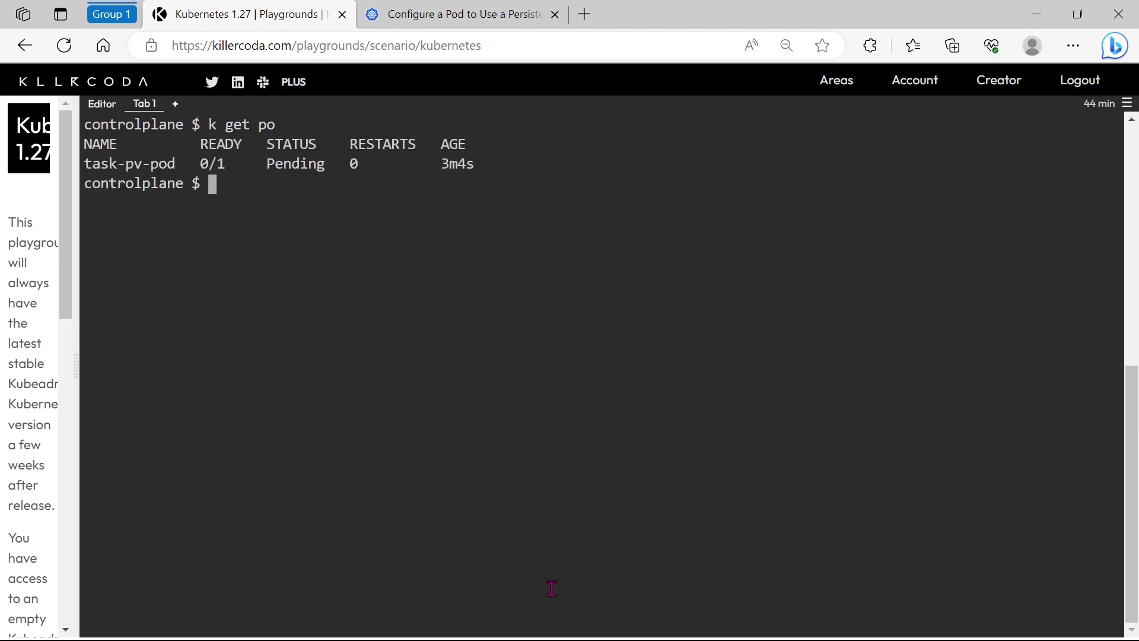
Edit task-pv-pod, correct claimName to task-pv-claim and save; the pod is rejected as invalid
type("k edit")
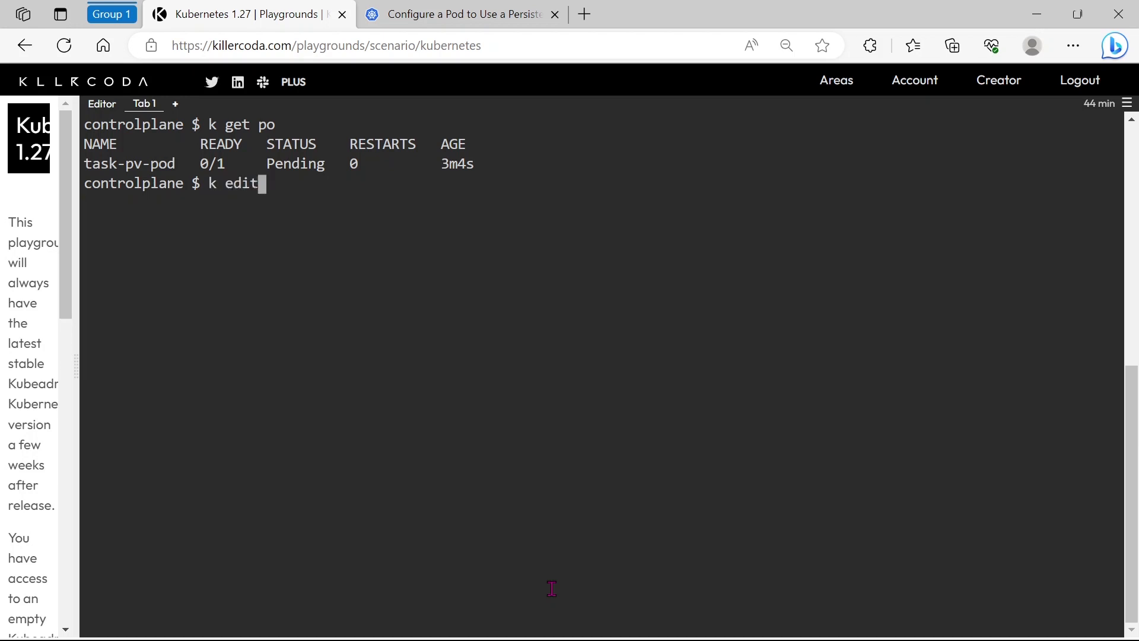
type("po")
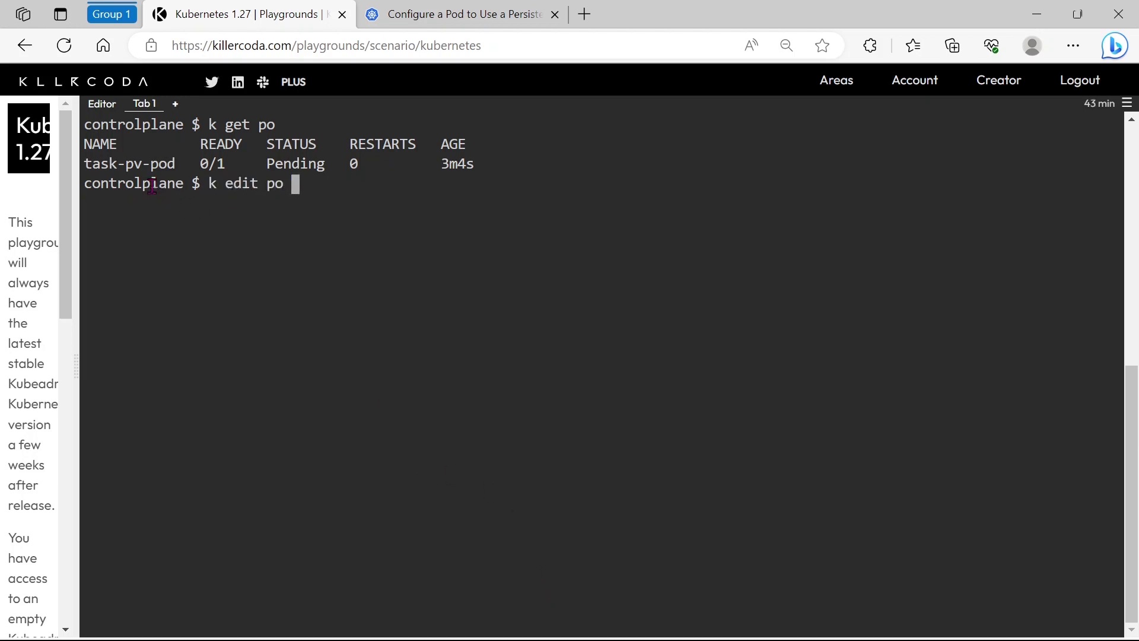
double_click(133, 164)
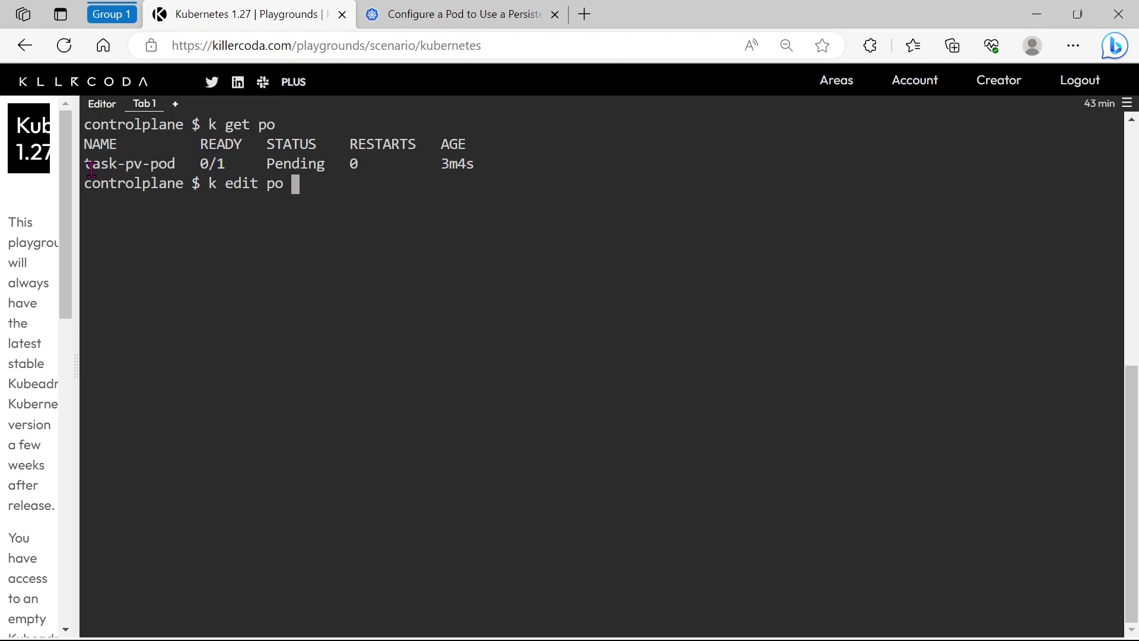
double_click(129, 164)
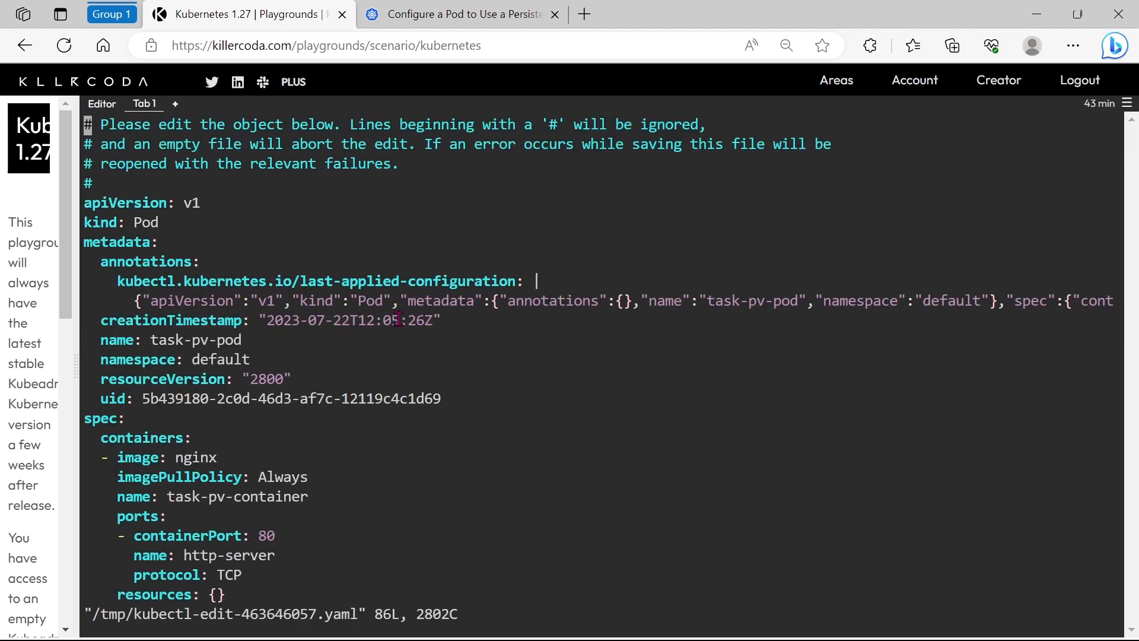
scroll("down", 3)
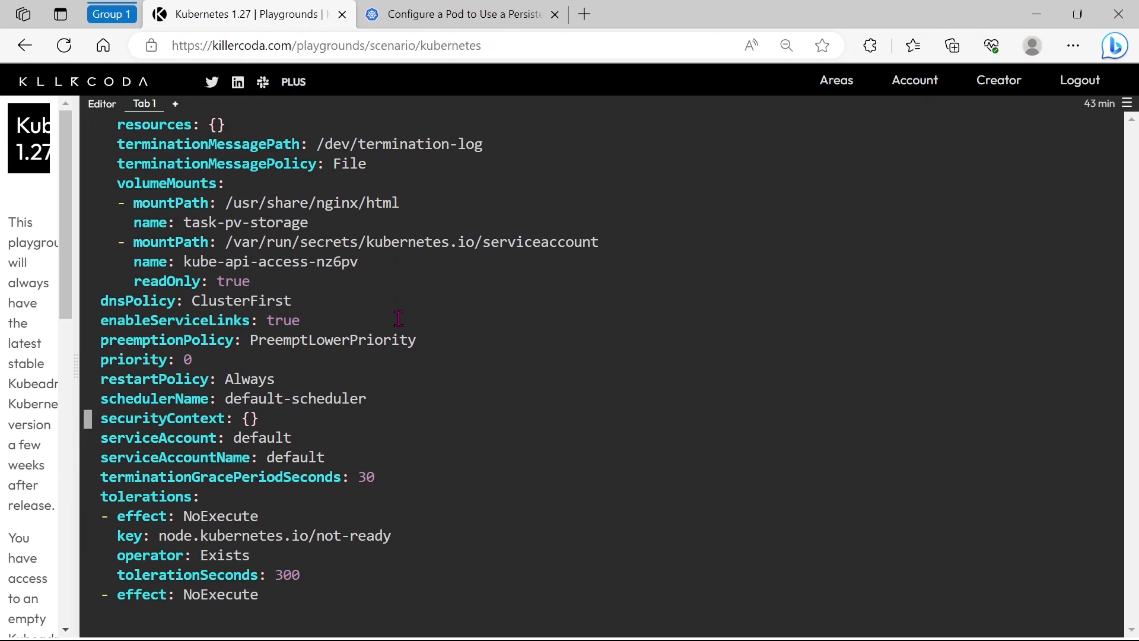
scroll("down", 3)
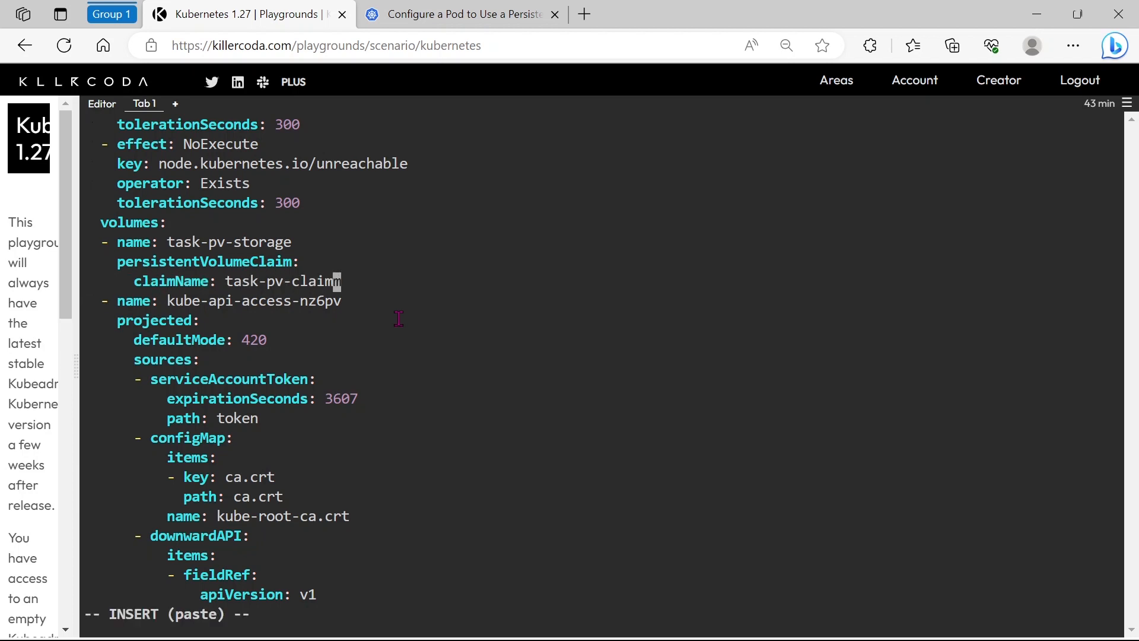
key("Escape")
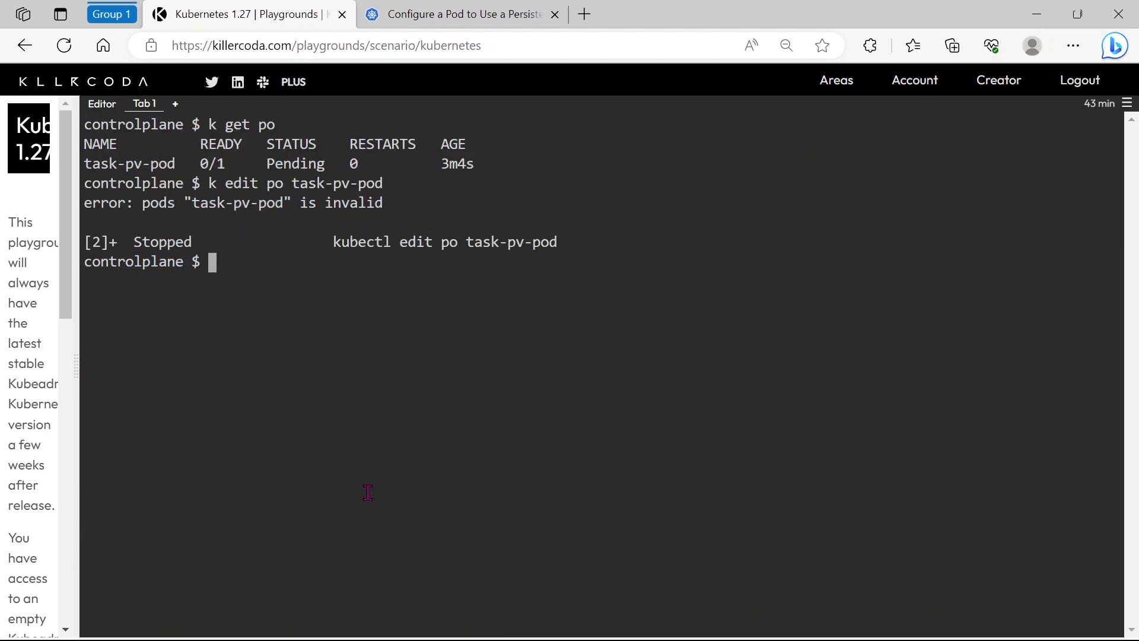
Relist task-pv-pod as still Pending, then delete it
type("k")
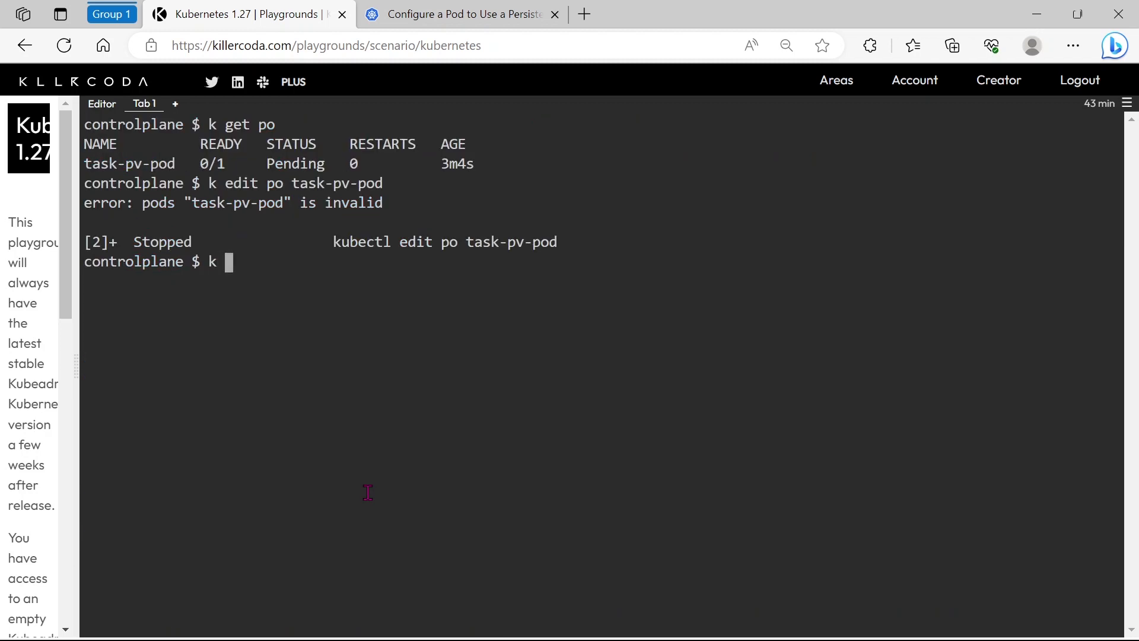
type("get po")
type("k delete po")
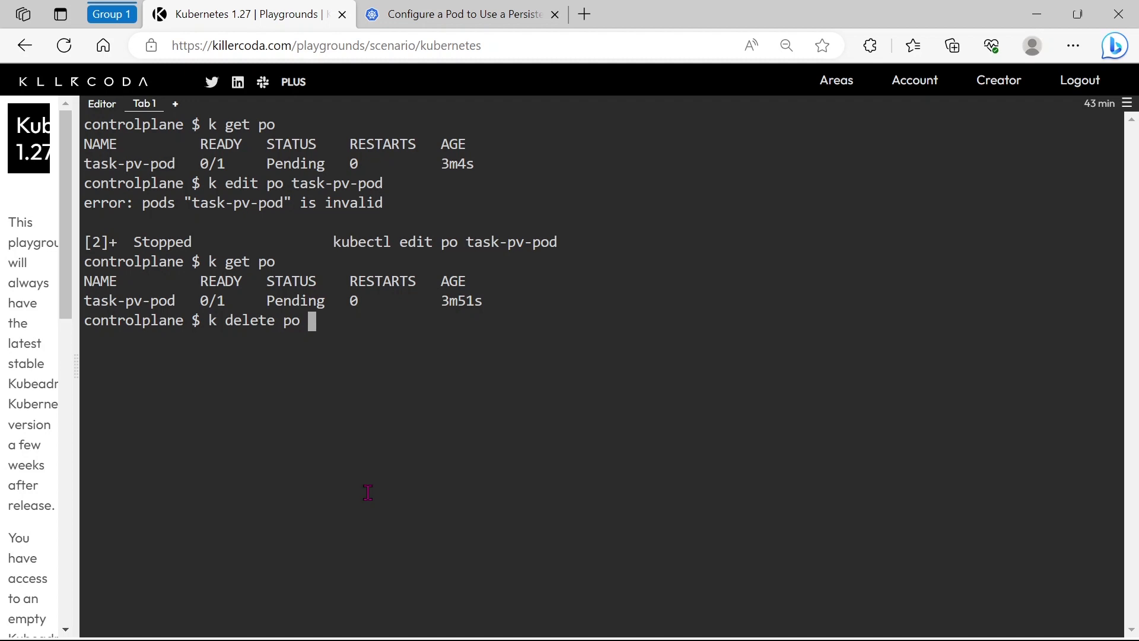
type("task-")
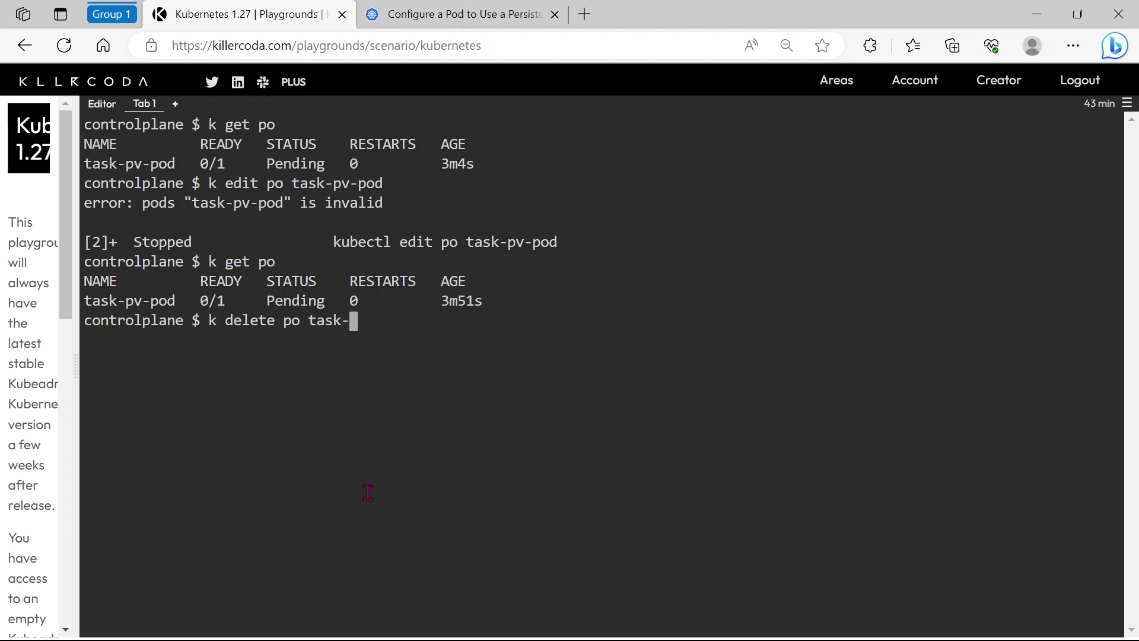
type("pv-po")
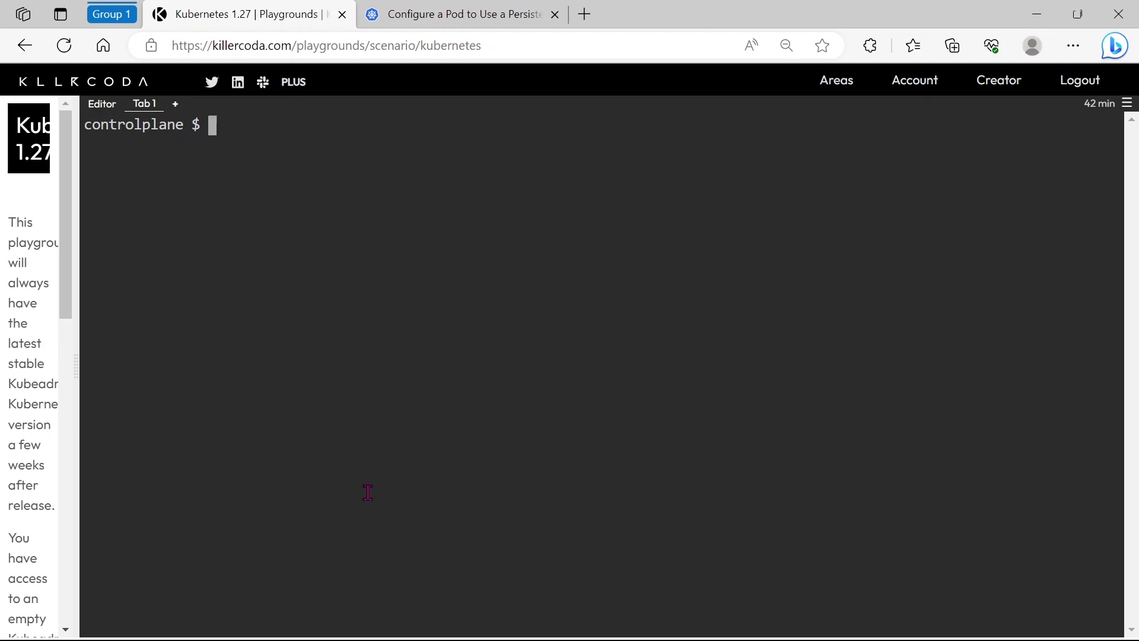
Recreate the pod with 'k apply -f /tmp/kubectl-edit-3676815448.yaml'
type("k apply -f")
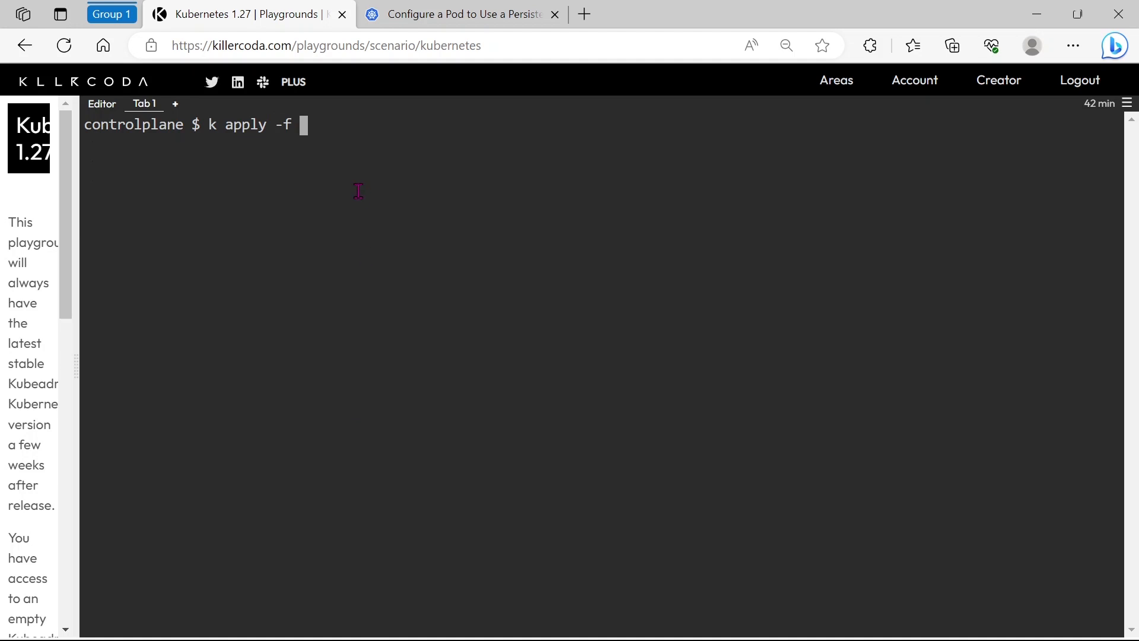
type("/tmp/kubectl-edit-3676815448.yaml")
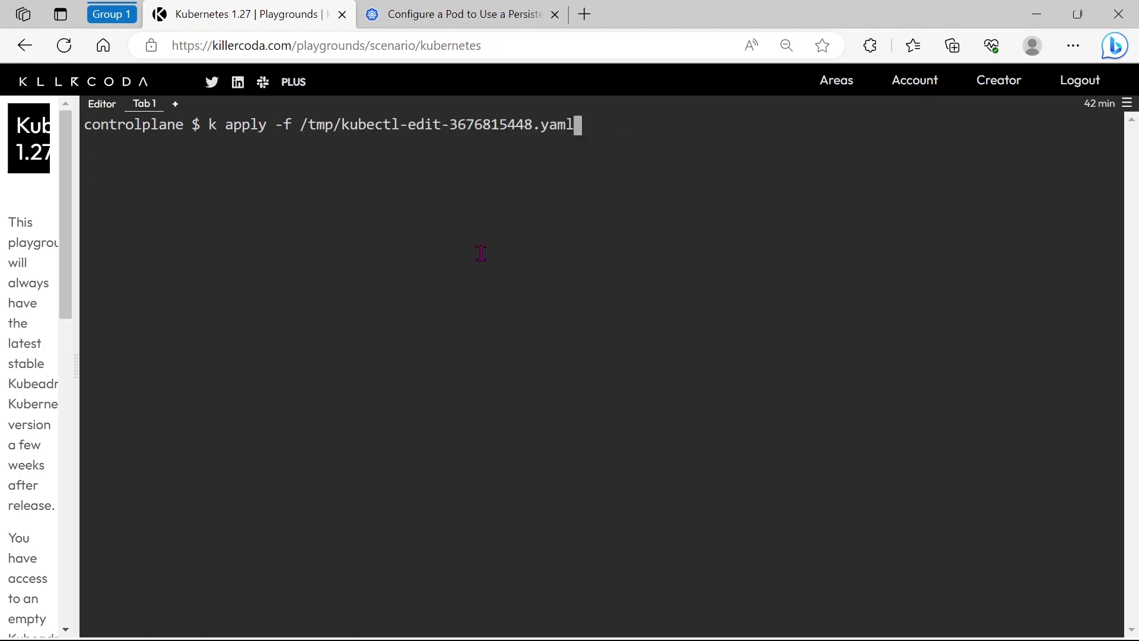
key("Return")
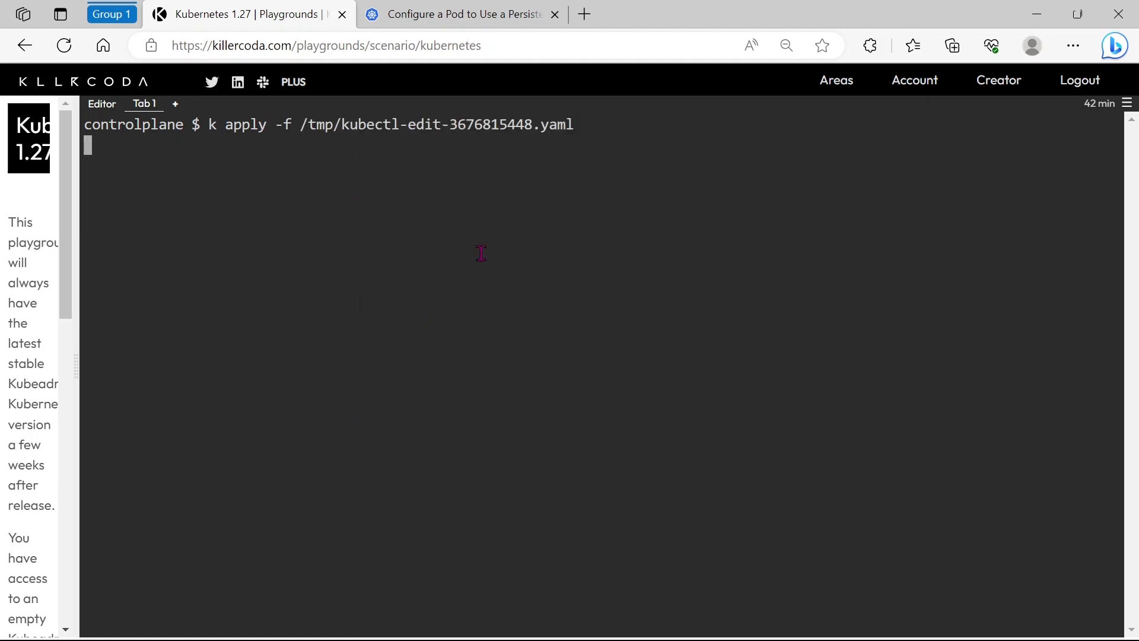
Repeat 'k get po' until task-pv-pod shows Running 1/1
type("k")
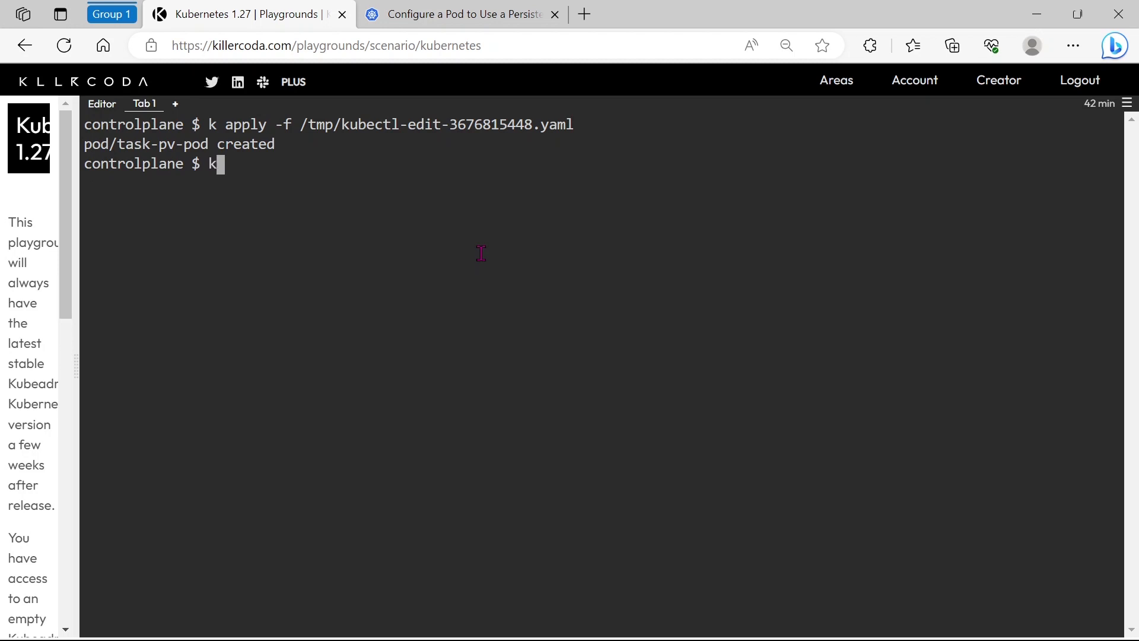
type("get po")
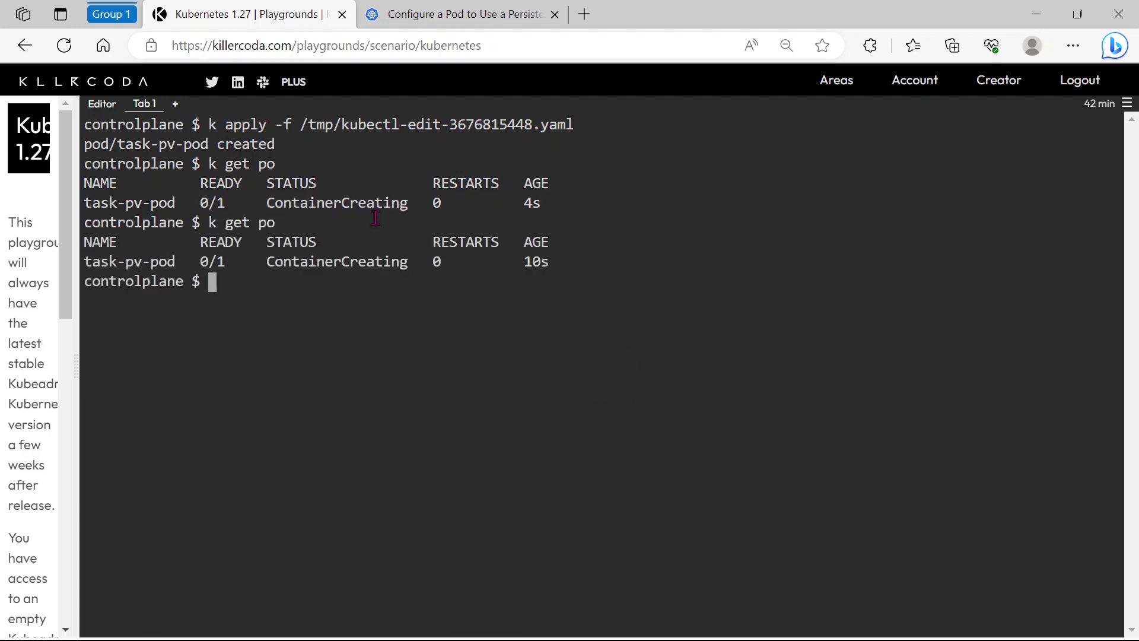
type("k get po")
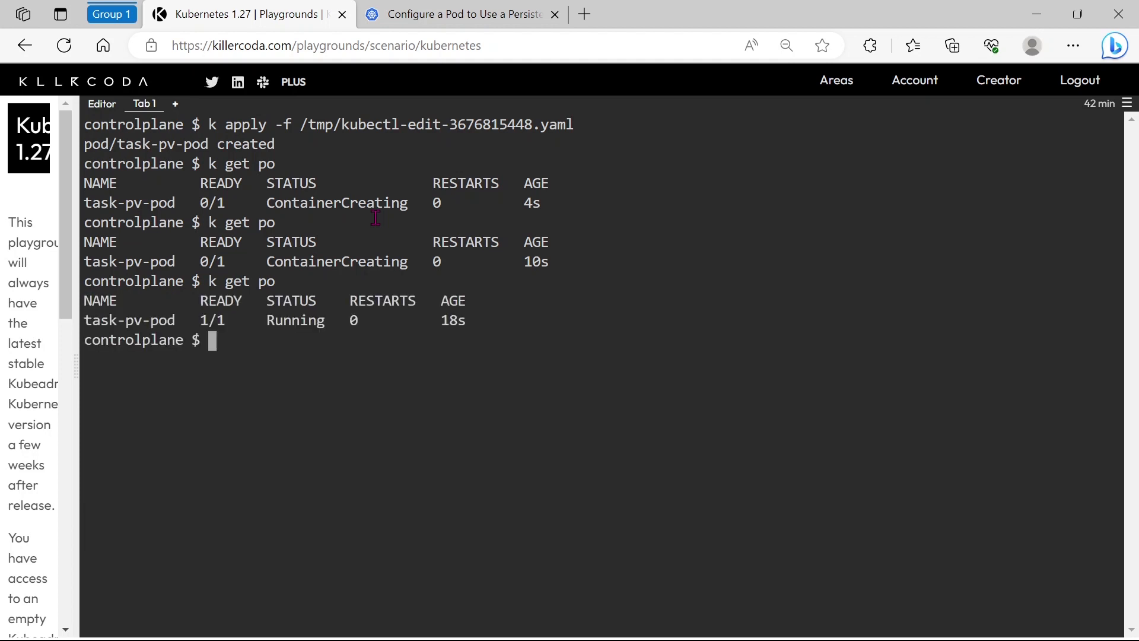
double_click(129, 320)
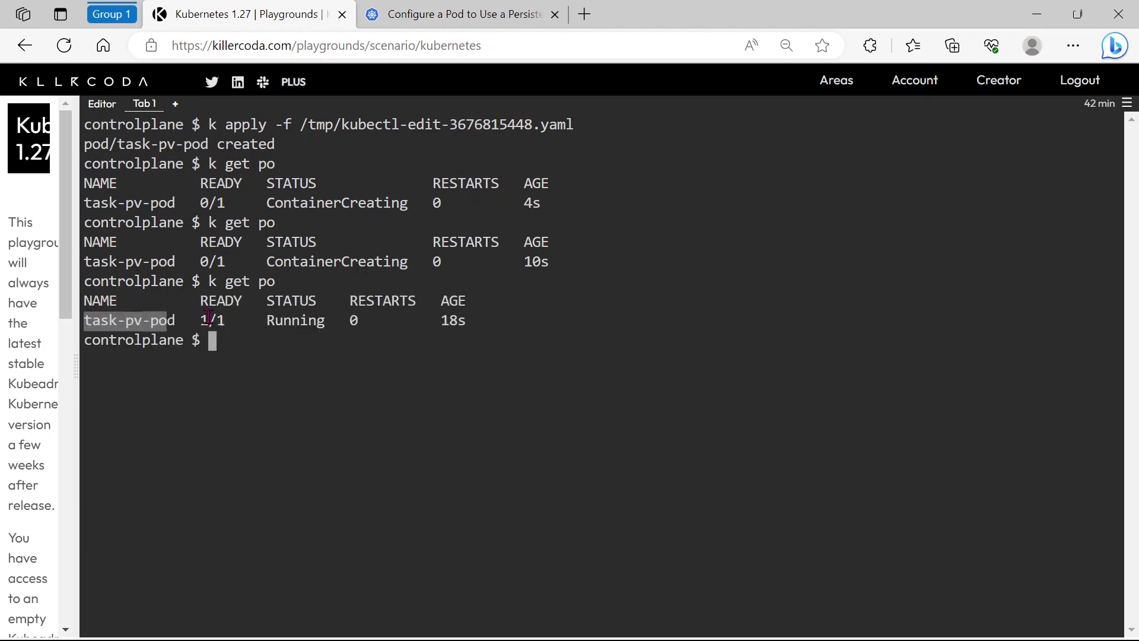
type("k")
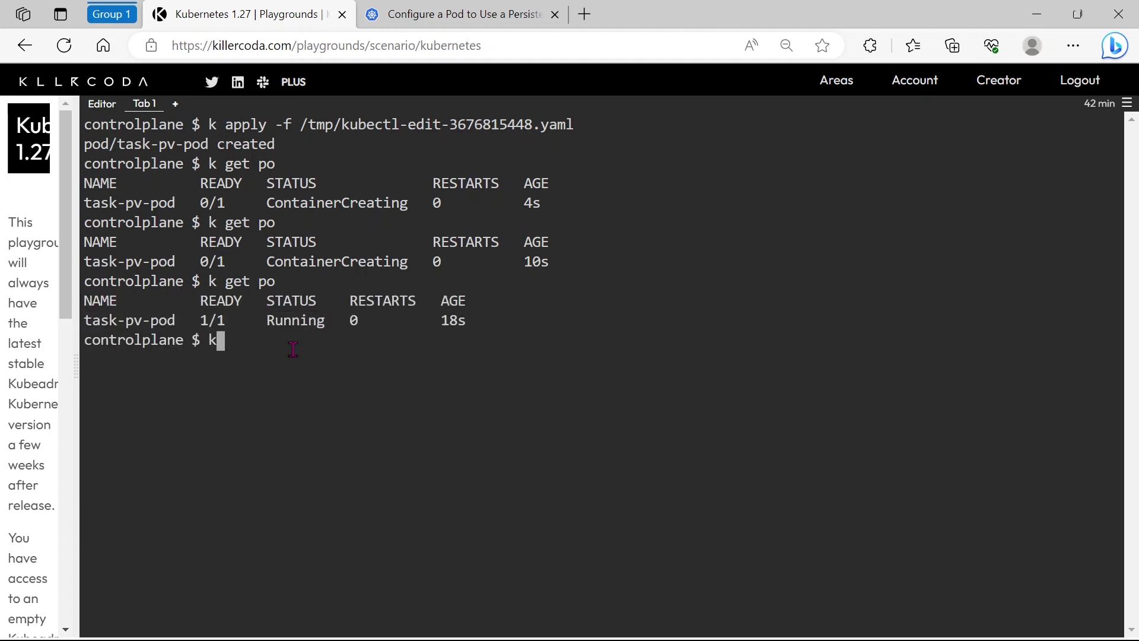
type("get")
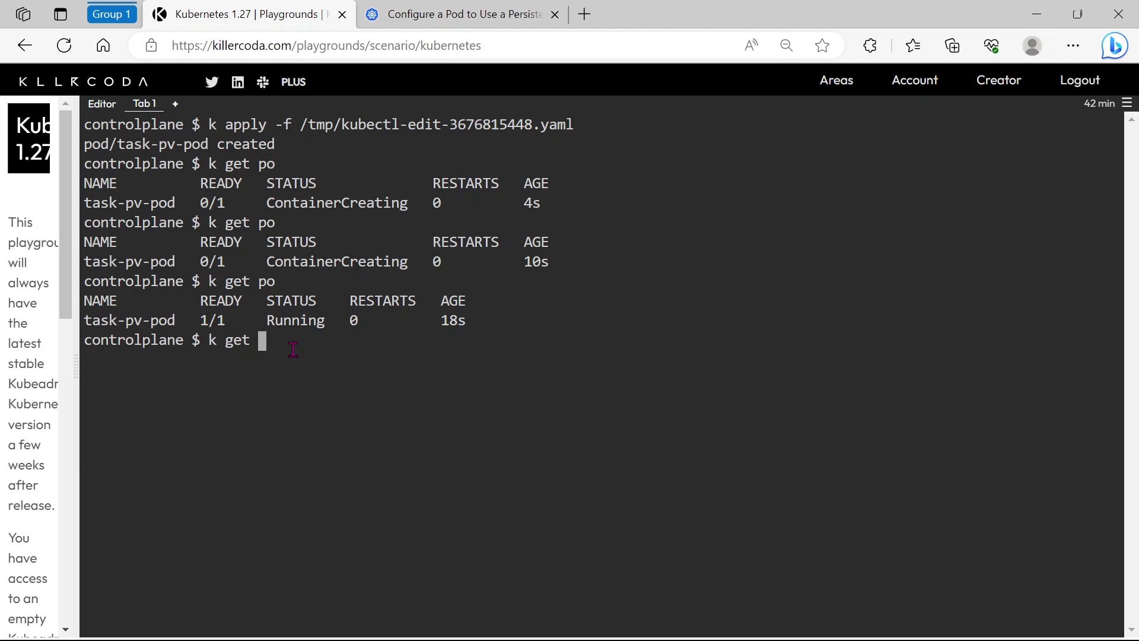